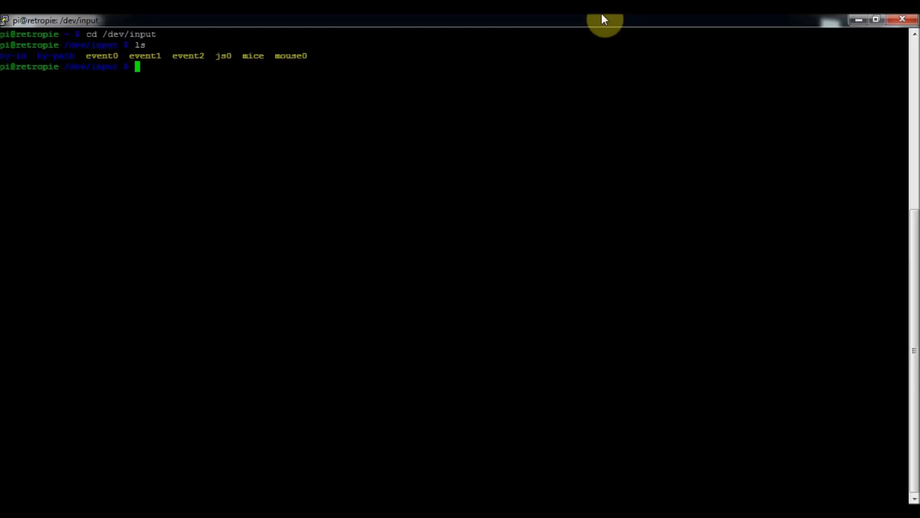
- Run jstest js0 to read the gamepad's 2 axes and 10 buttons, then interrupt it with Ctrl+C
{"action": "type", "text": "jste"}
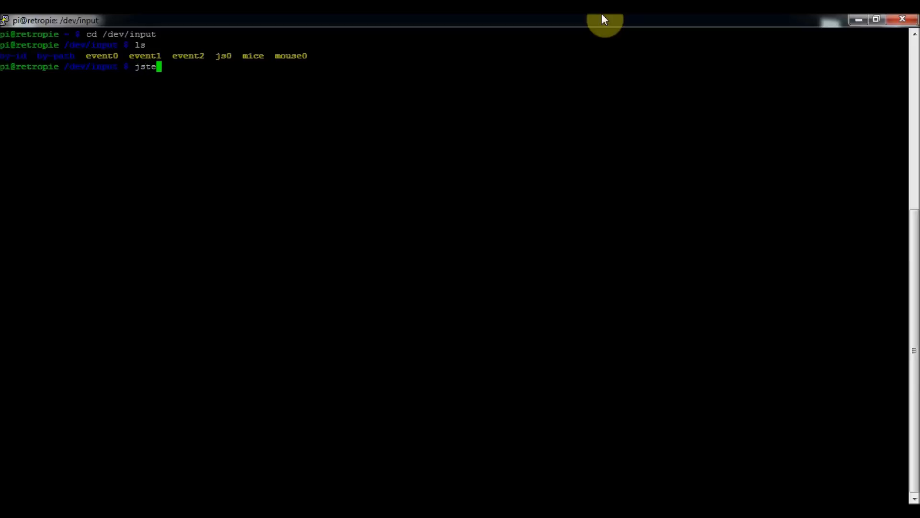
{"action": "type", "text": "st js0"}
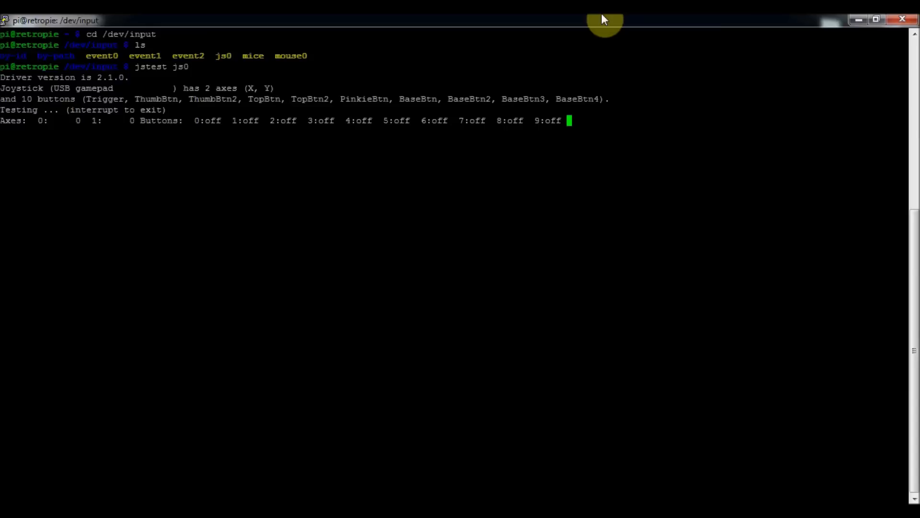
{"action": "mouse_move", "coordinate": [61, 84]}
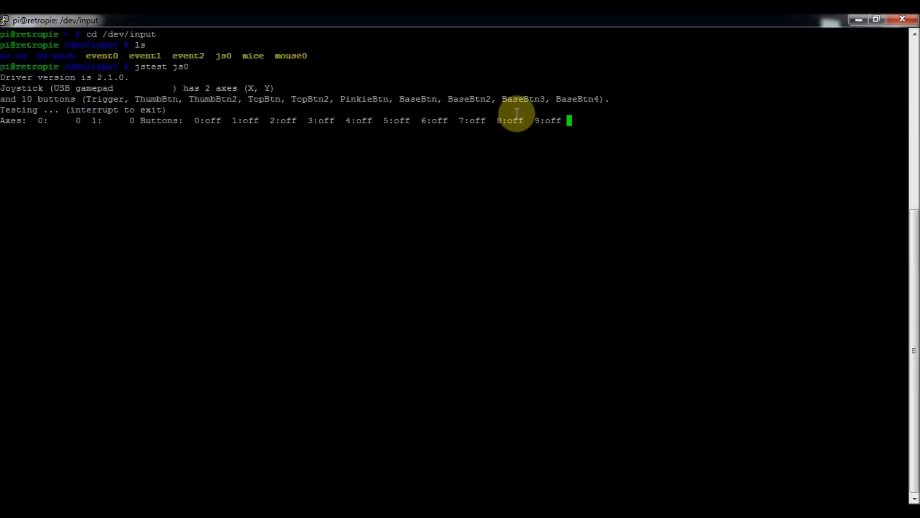
{"action": "mouse_move", "coordinate": [666, 19]}
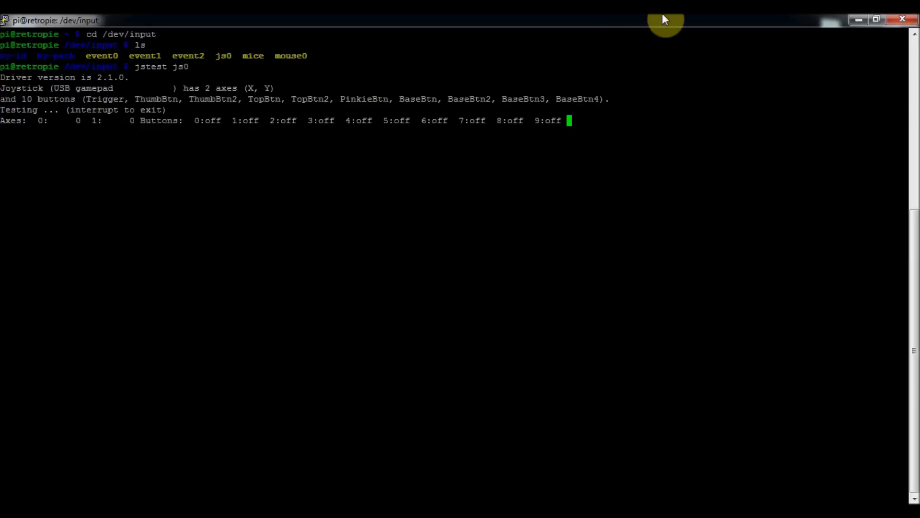
{"action": "key", "text": "ctrl+c"}
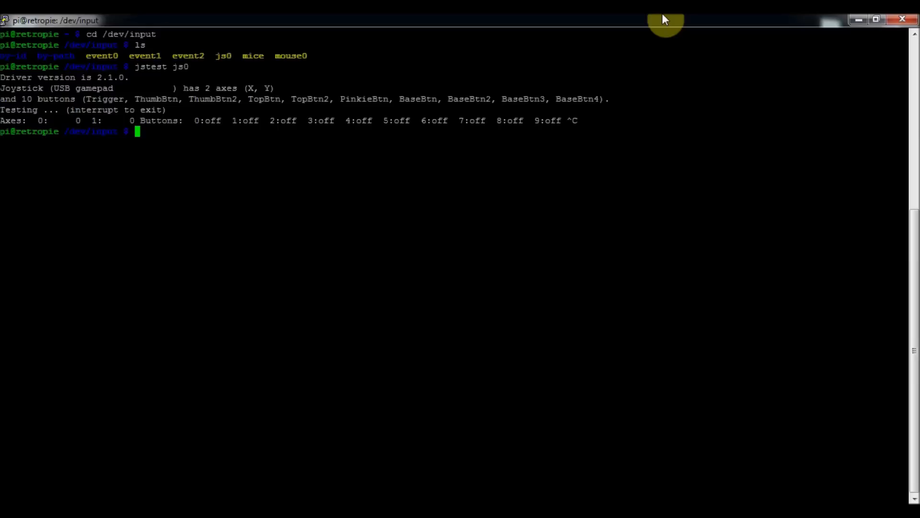
- Return home and change into the RetroPie-Setup folder
{"action": "type", "text": "cd R"}
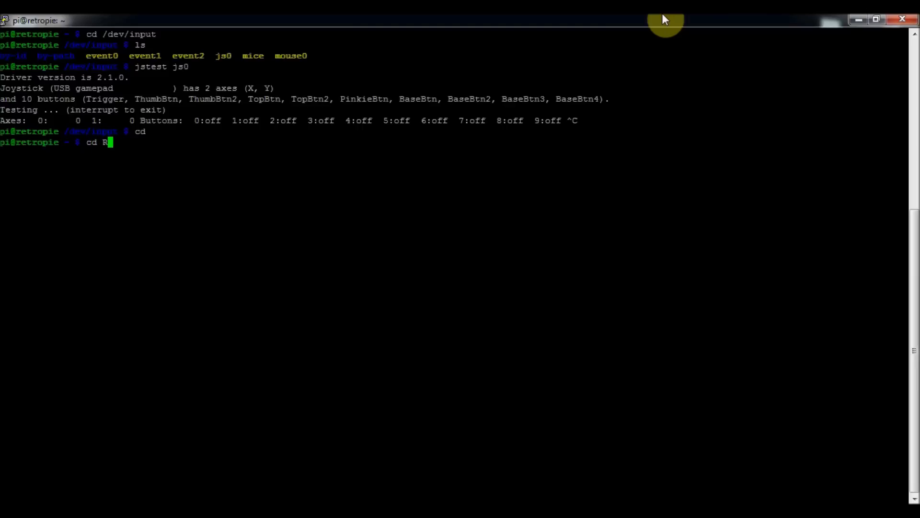
{"action": "type", "text": "etroP"}
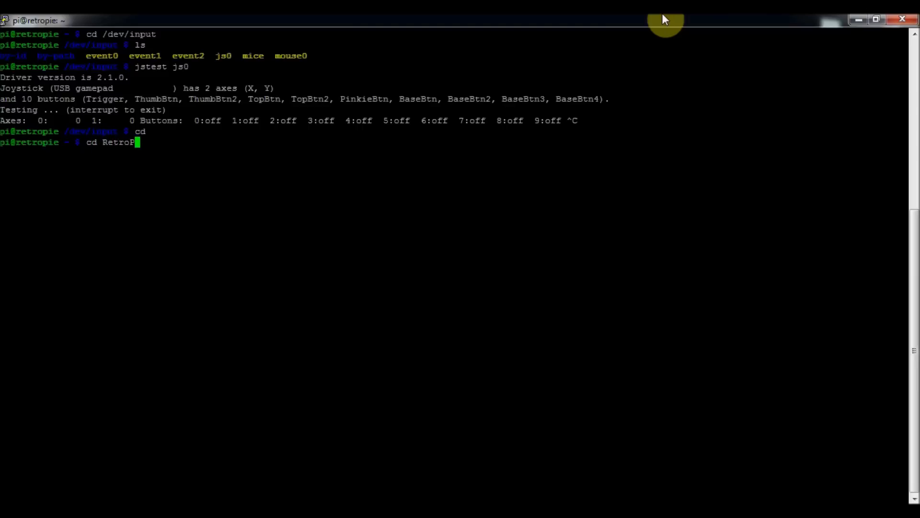
{"action": "type", "text": "ie-Setu"}
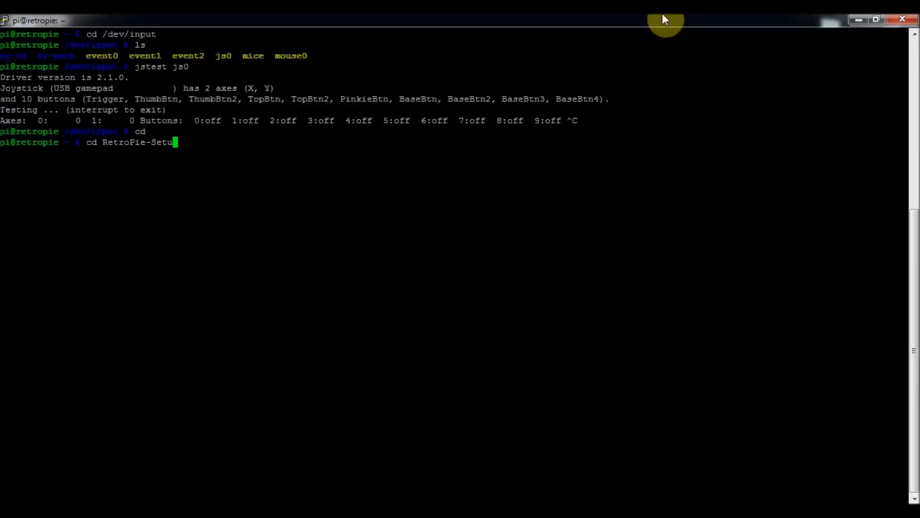
{"action": "type", "text": "p"}
{"action": "type", "text": "s"}
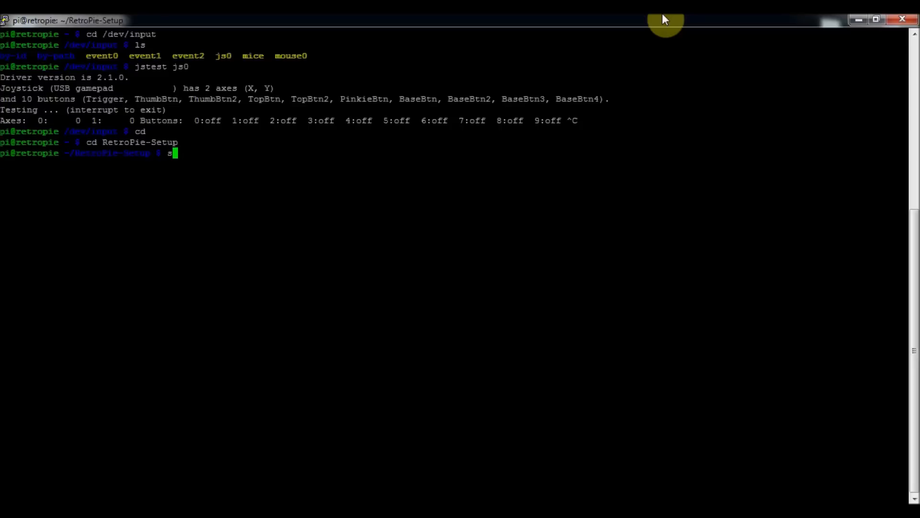
- Launch retropie_setup.sh with sudo to reach the setup task menu
{"action": "type", "text": "udo ."}
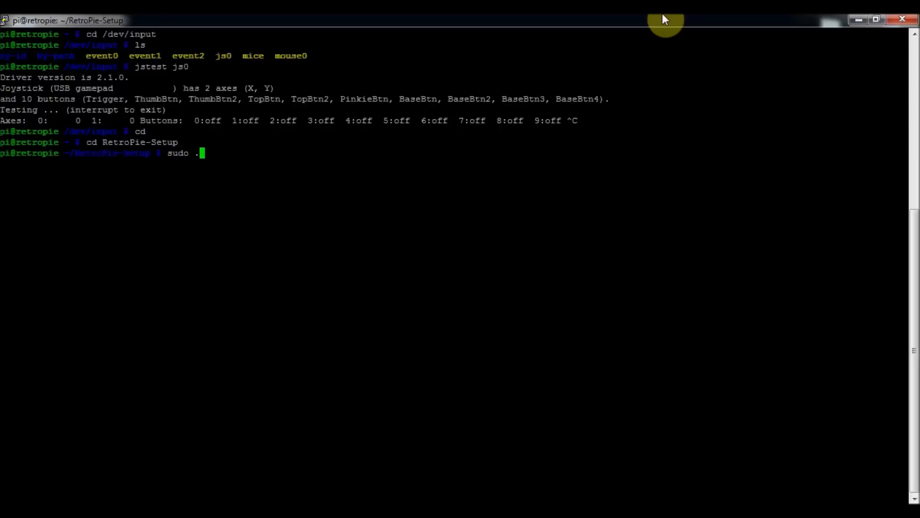
{"action": "type", "text": "/retr"}
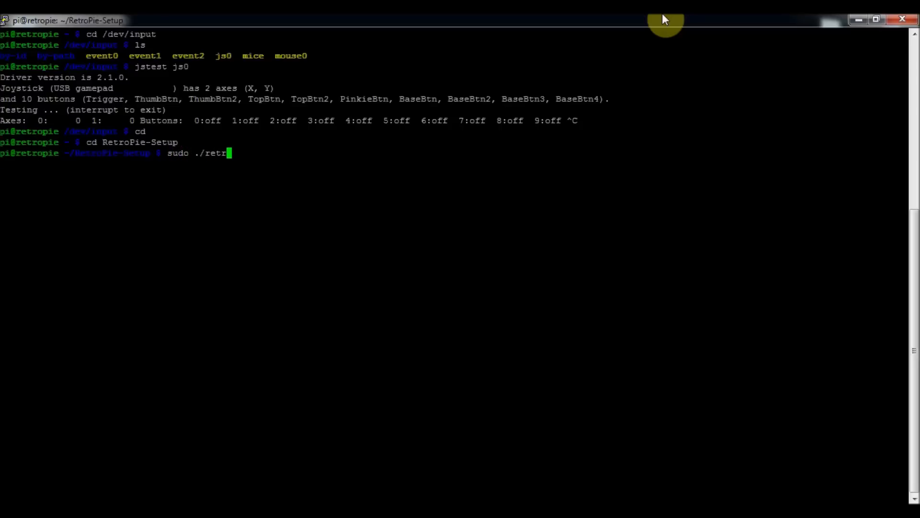
{"action": "type", "text": "opie"}
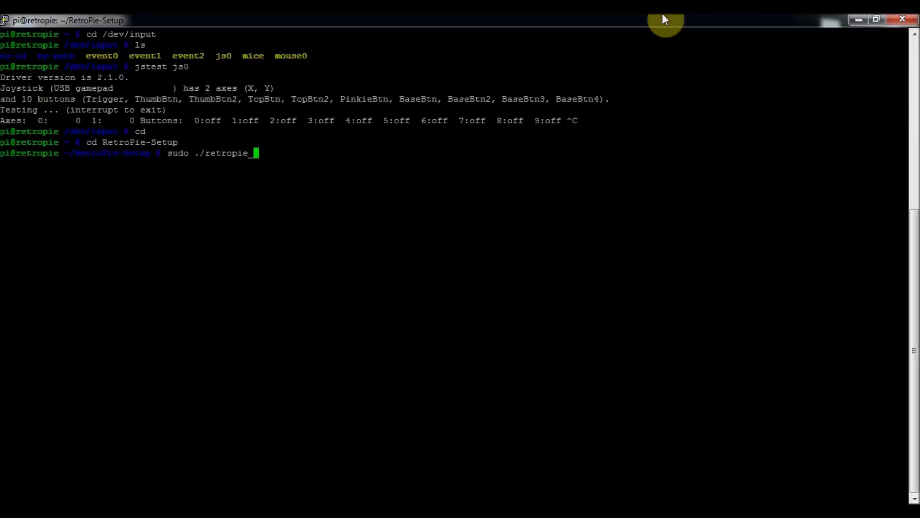
{"action": "type", "text": "_setup"}
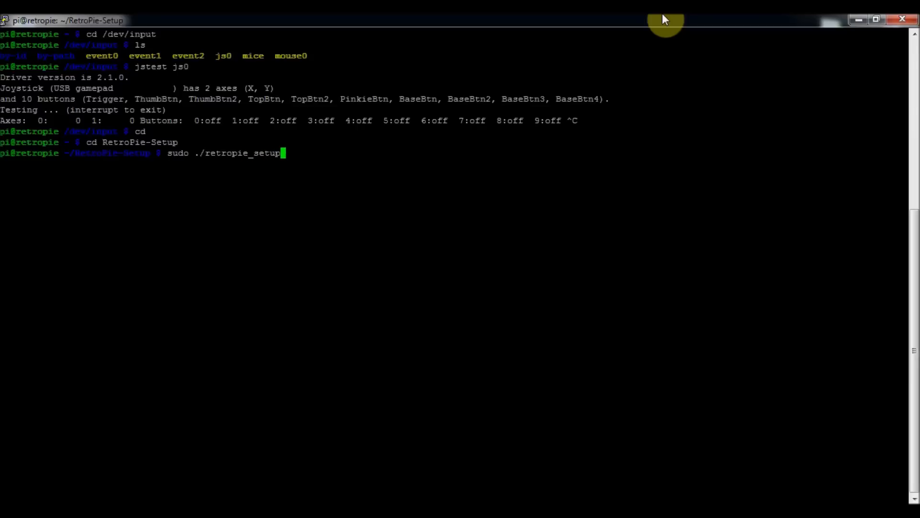
{"action": "type", "text": ".sh"}
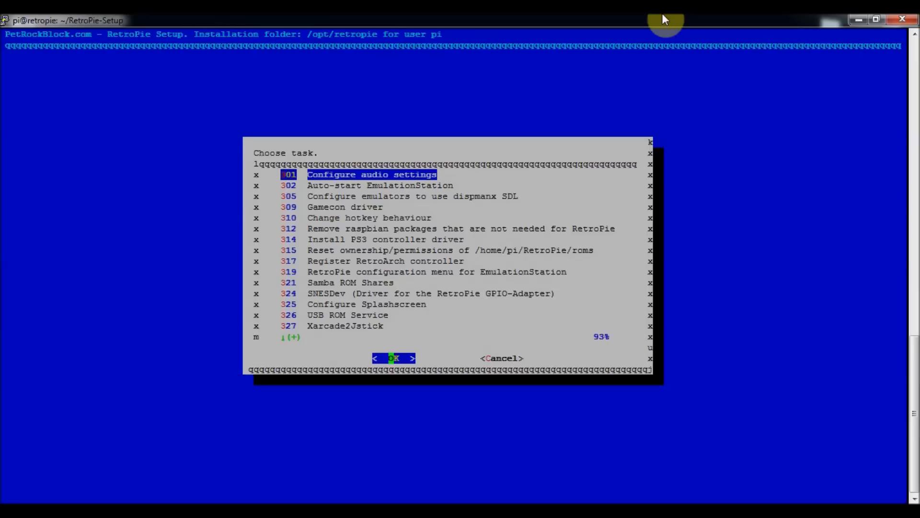
- Choose task 317 Register RetroArch controller and acknowledge the connect-only-this-controller notice
{"action": "left_click", "coordinate": [451, 250]}
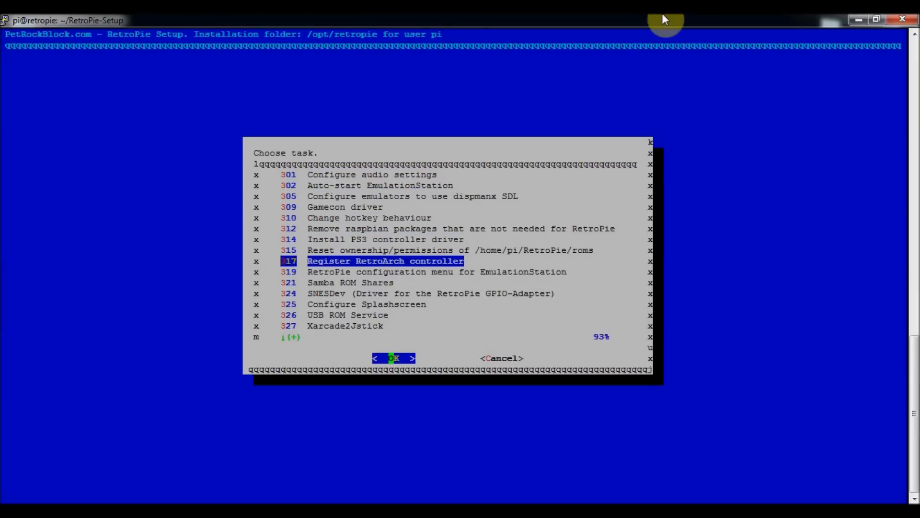
{"action": "left_click", "coordinate": [394, 357]}
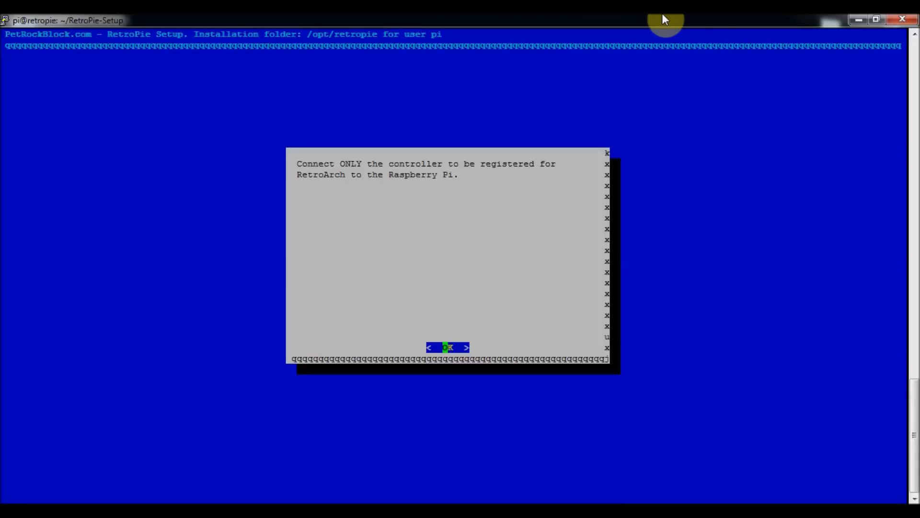
{"action": "left_click", "coordinate": [447, 347]}
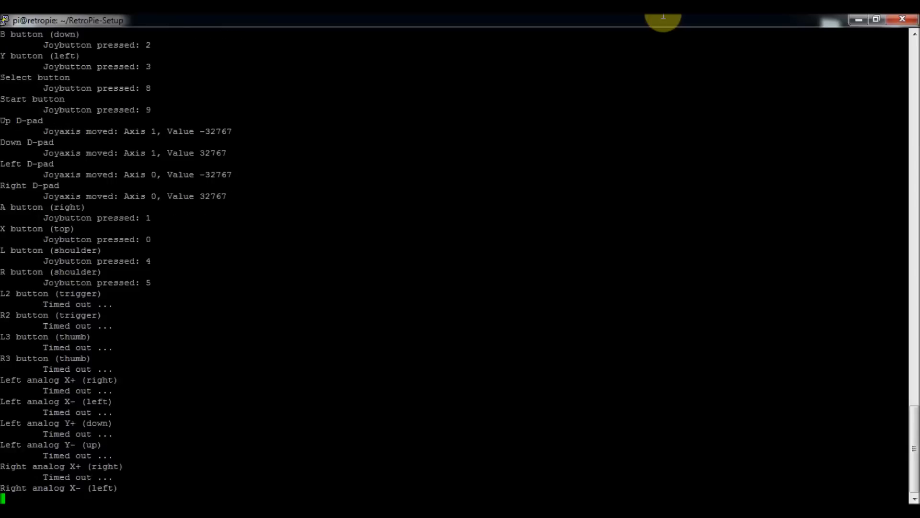
- Follow the button-mapping prompts until the player 1 autoconfig profile is written
{"action": "scroll", "scroll_direction": "down", "scroll_amount": 3}
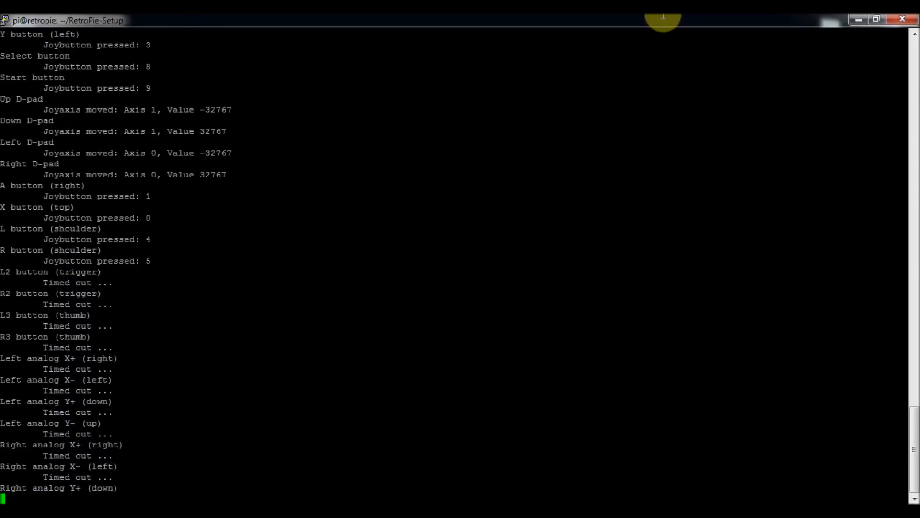
{"action": "scroll", "scroll_direction": "down", "scroll_amount": 3}
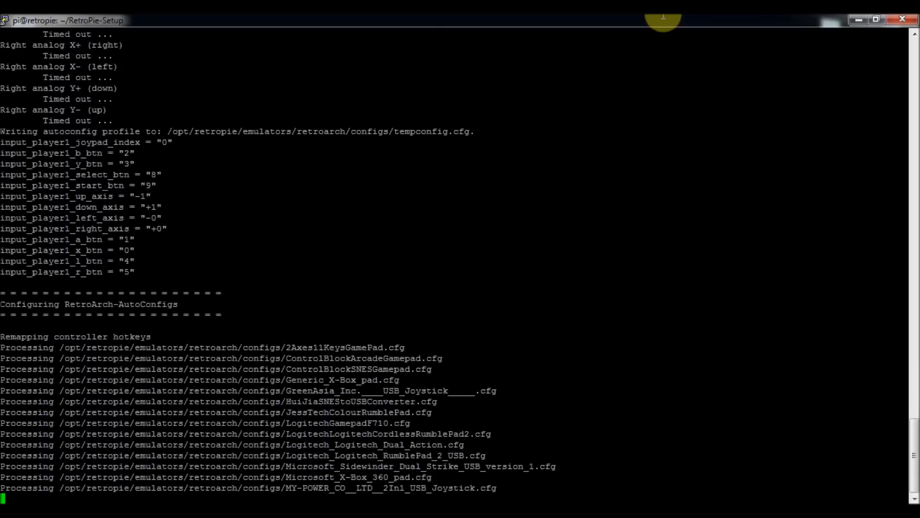
{"action": "scroll", "scroll_direction": "down", "scroll_amount": 3}
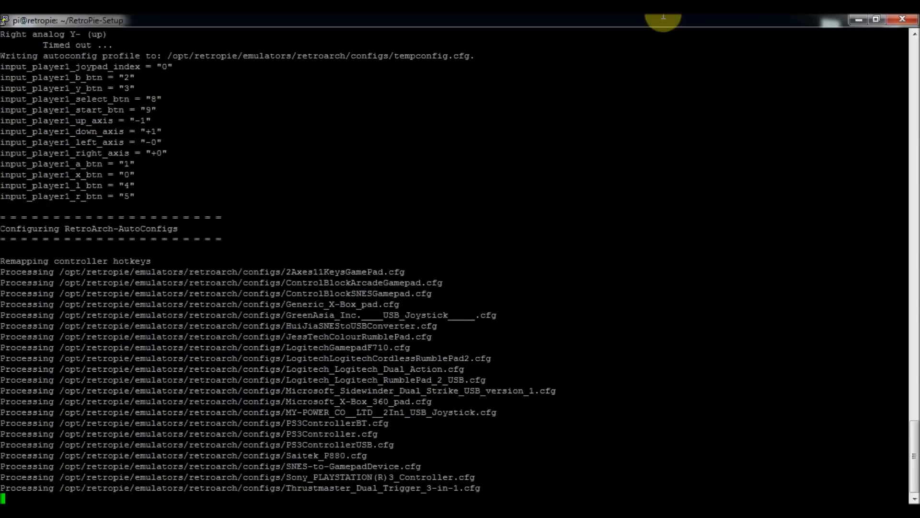
{"action": "scroll", "scroll_direction": "down", "scroll_amount": 3}
{"action": "type", "text": "cd /opt/retropie/emulators/retroarch/configs"}
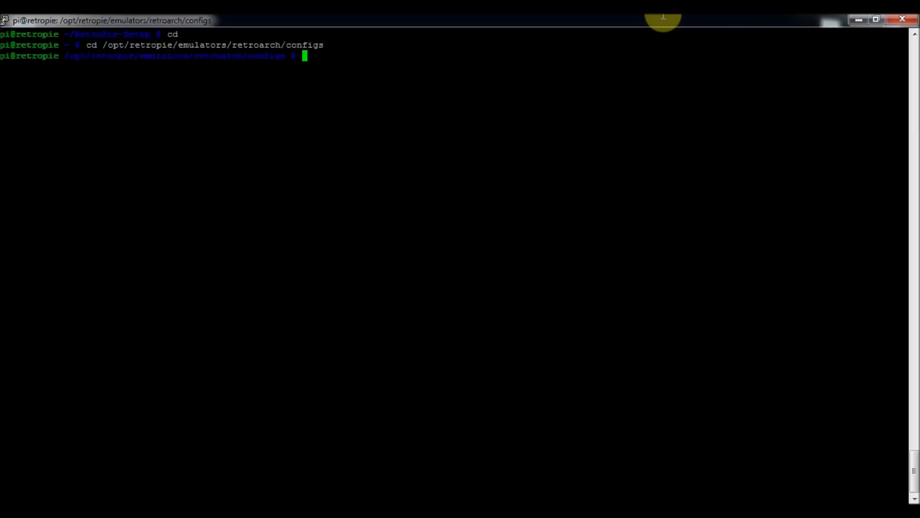
- List the .cfg files in the configs folder and start a sudo nano command
{"action": "type", "text": "ls"}
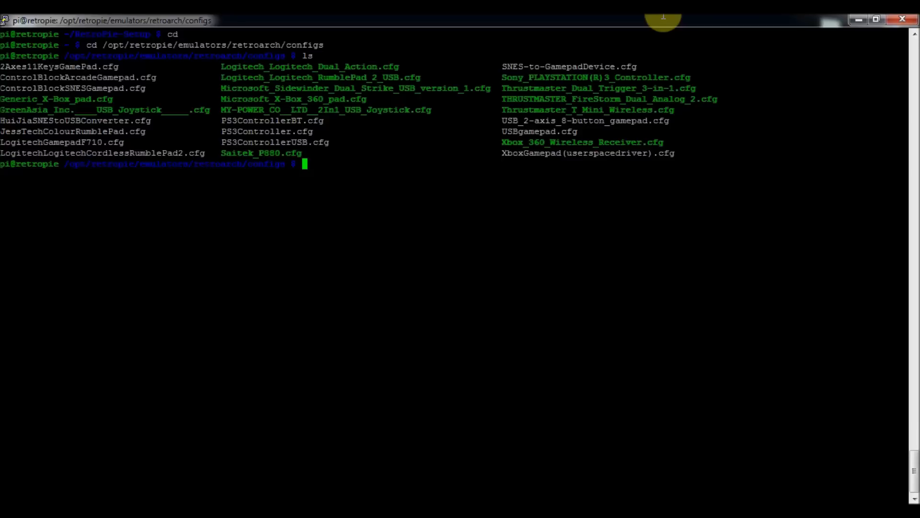
{"action": "type", "text": "sudo nano"}
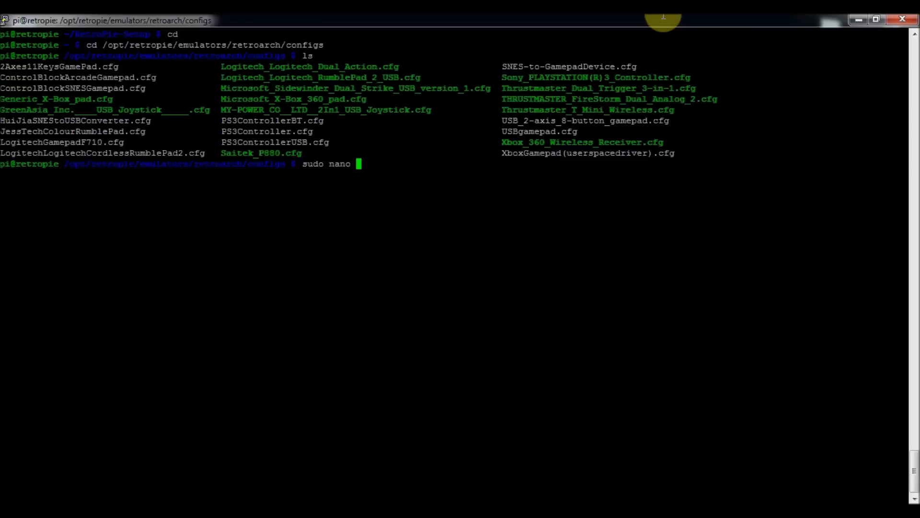
{"action": "type", "text": "USBga"}
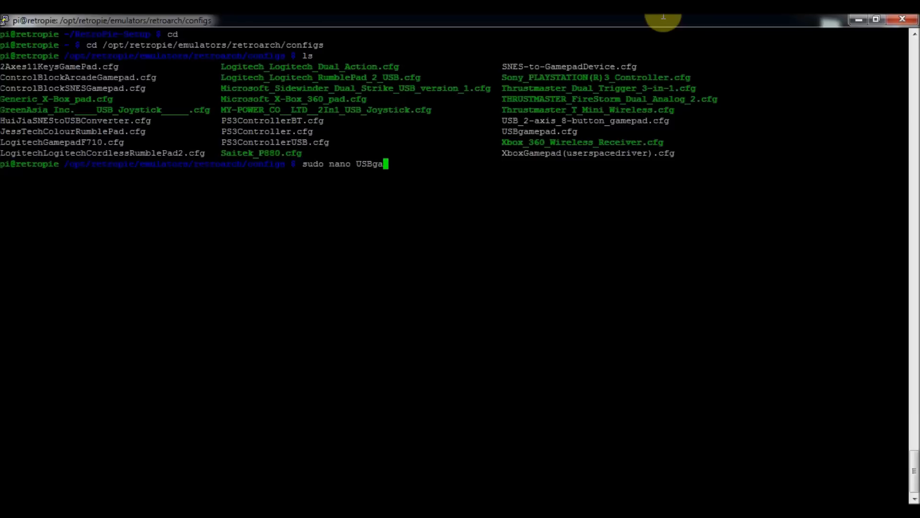
{"action": "type", "text": "mepad.cfg"}
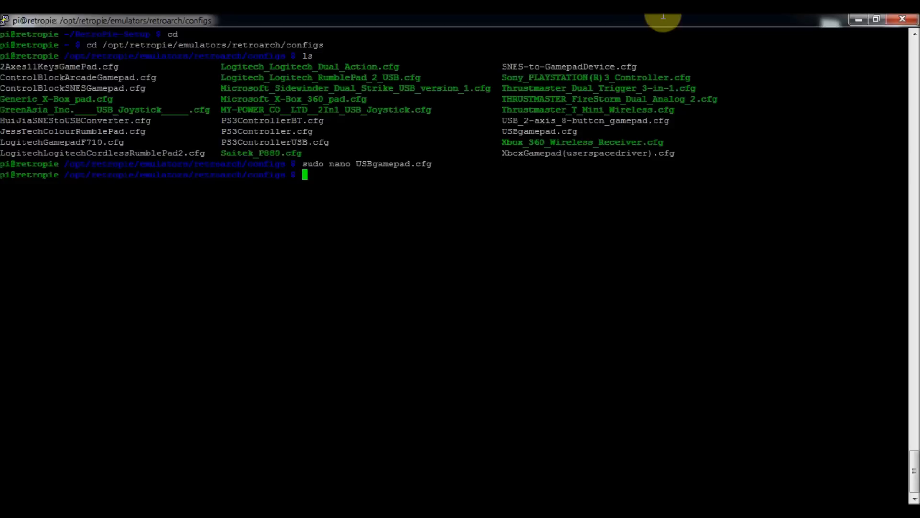
{"action": "type", "text": "cd"}
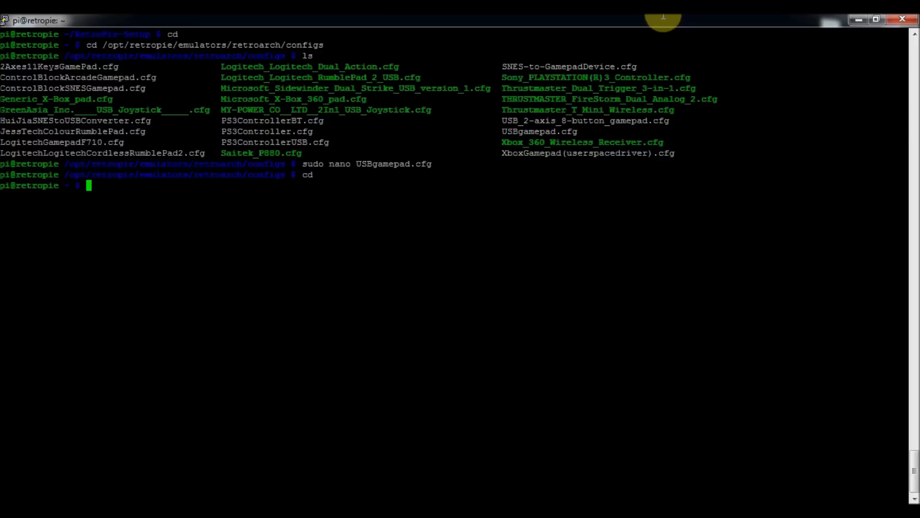
- Change into /opt/retropie/configs and list its system folders
{"action": "type", "text": "sudo"}
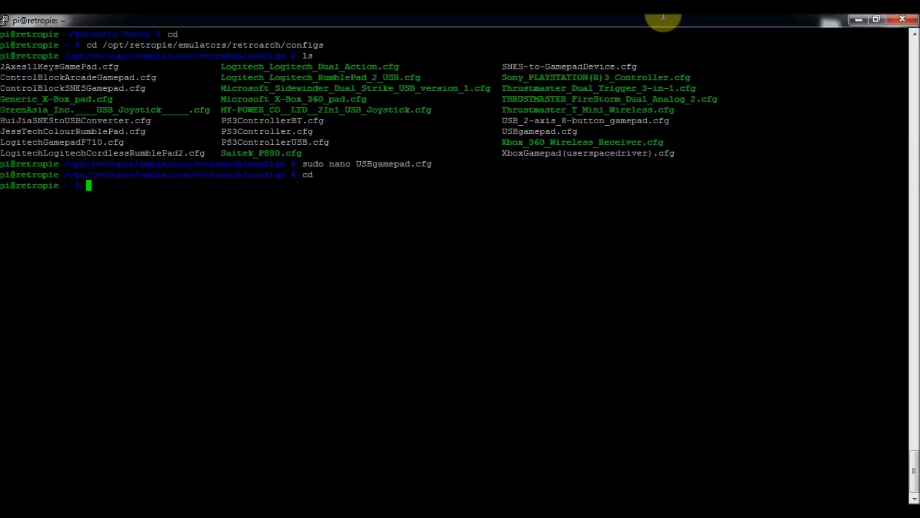
{"action": "type", "text": "cd ."}
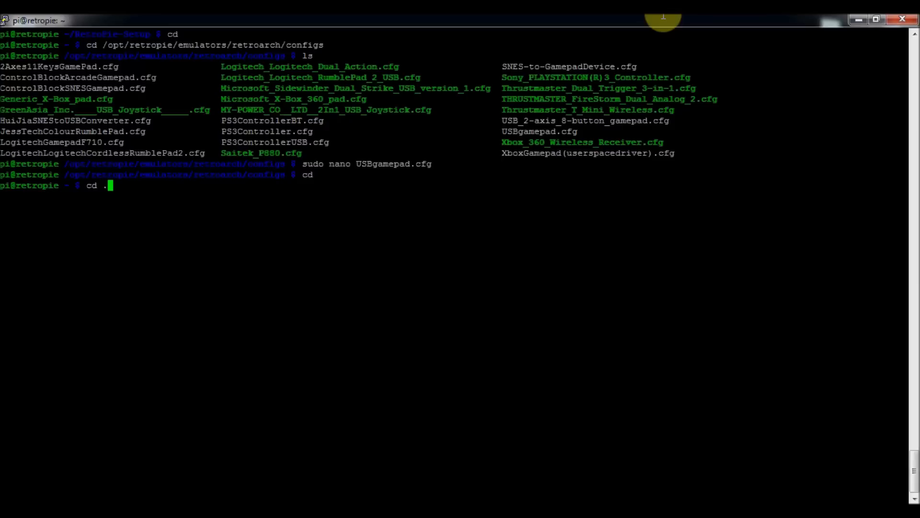
{"action": "type", "text": "/opt/retropie/"}
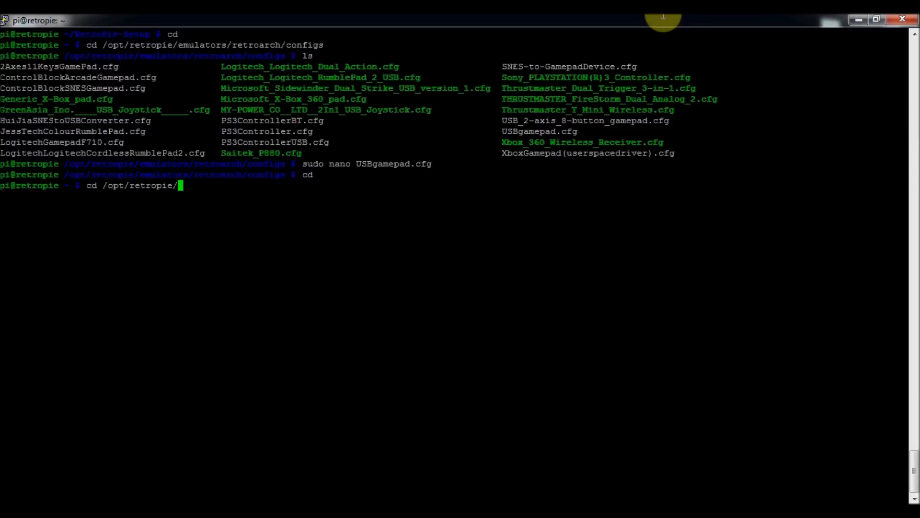
{"action": "type", "text": "configs"}
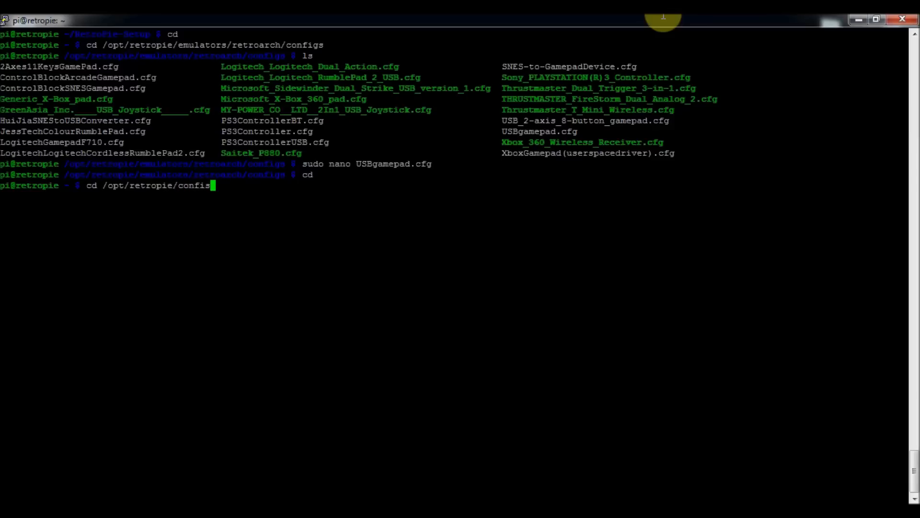
{"action": "type", "text": "s"}
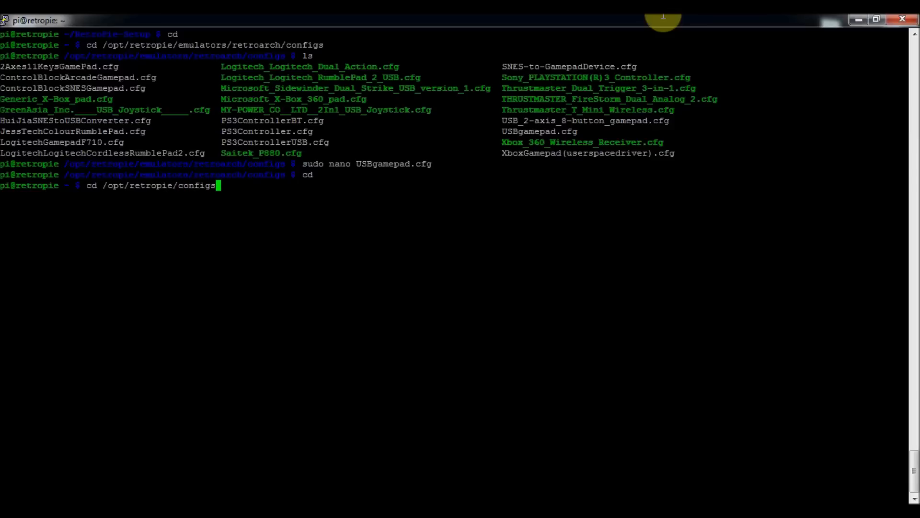
{"action": "type", "text": "ls"}
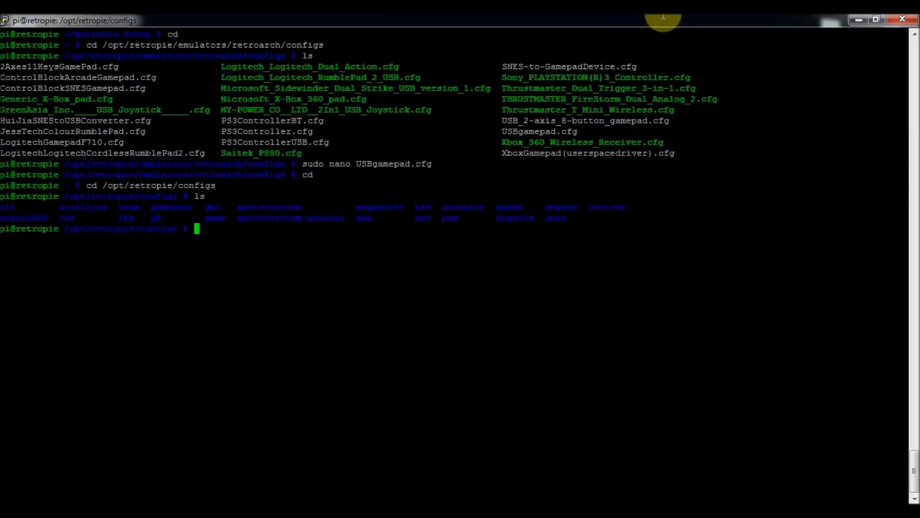
{"action": "mouse_move", "coordinate": [589, 28]}
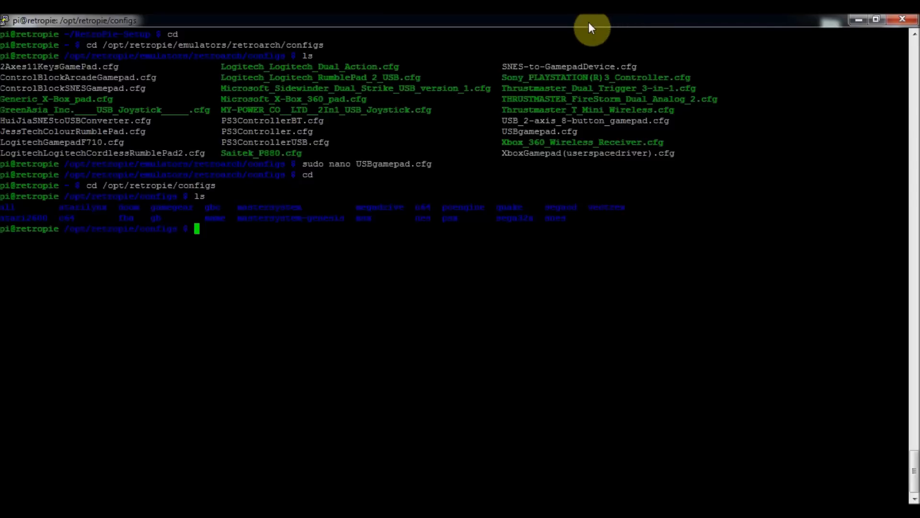
{"action": "mouse_move", "coordinate": [344, 32]}
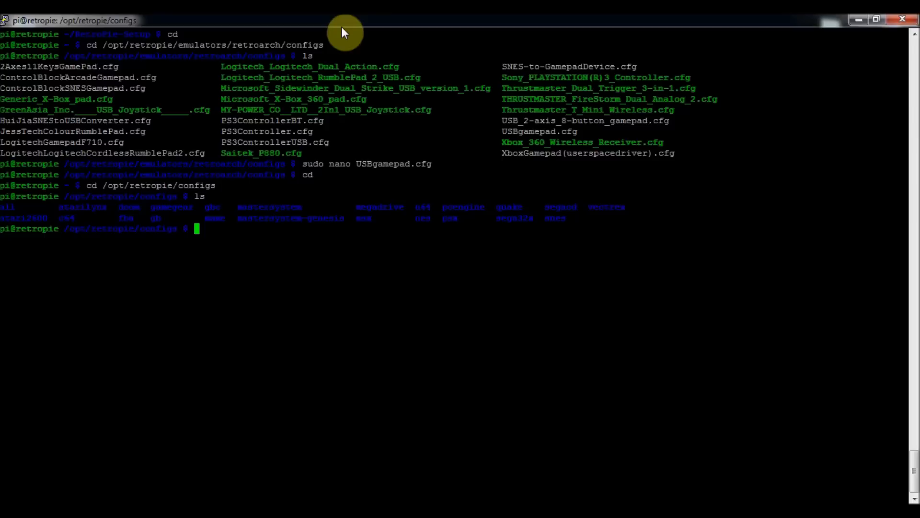
- Peek into the gb folder, then move into configs/all with retroarch.cfg
{"action": "type", "text": "cd all"}
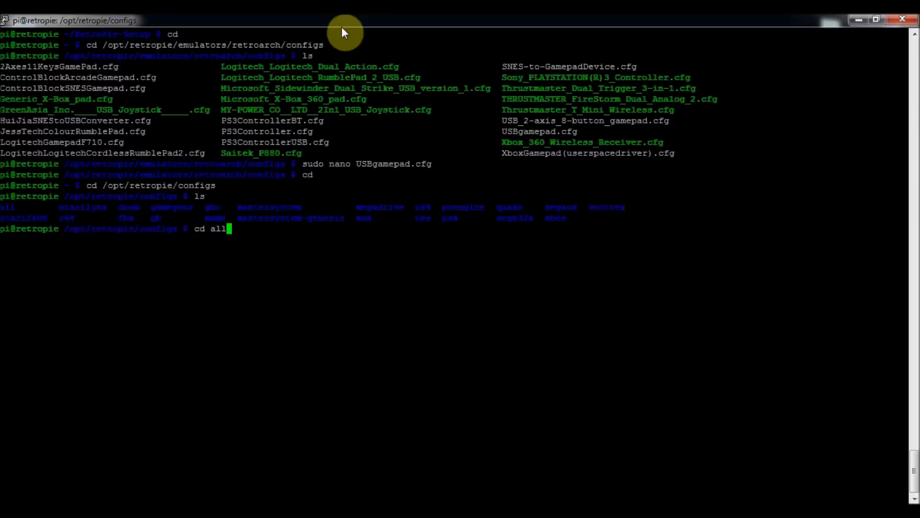
{"action": "key", "text": "BackSpace"}
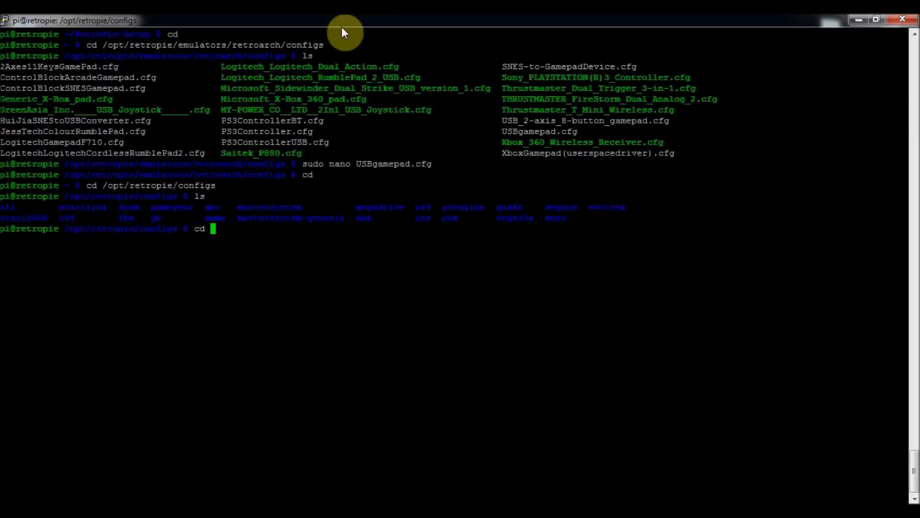
{"action": "type", "text": "gb"}
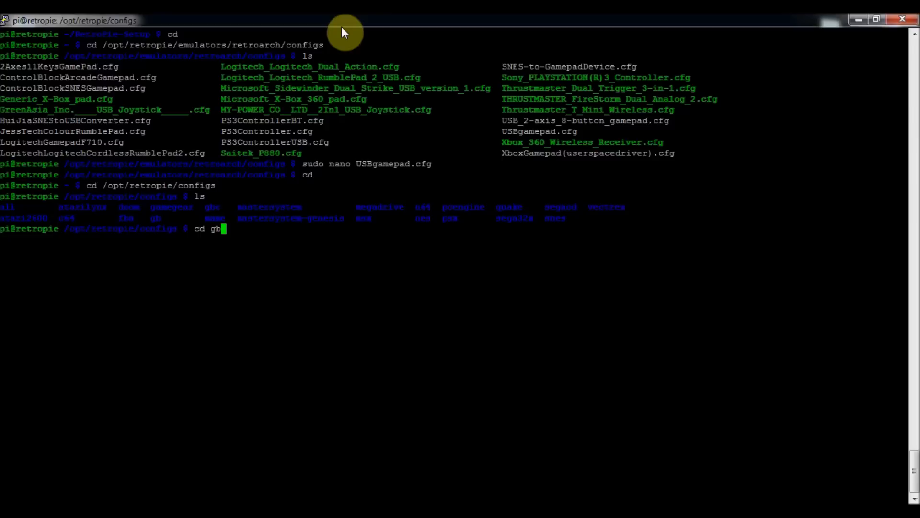
{"action": "type", "text": "ls"}
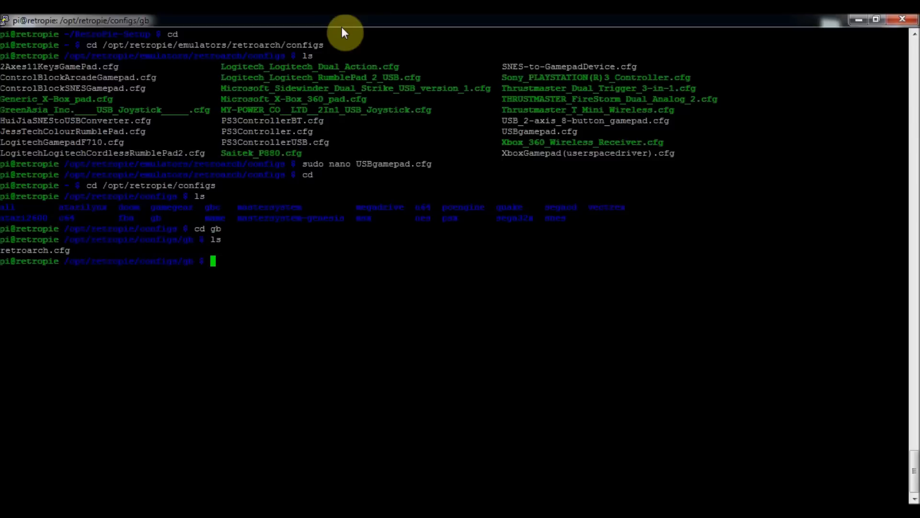
{"action": "type", "text": "cd .."}
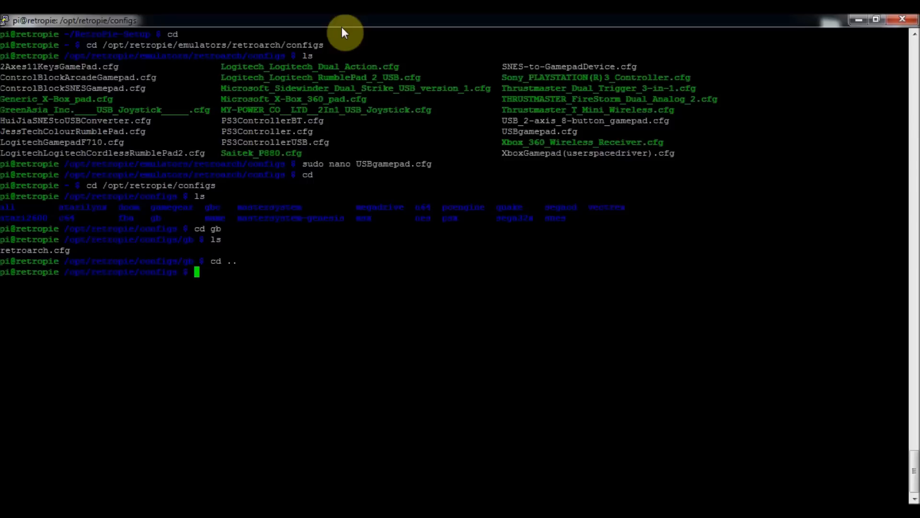
{"action": "type", "text": "cd all"}
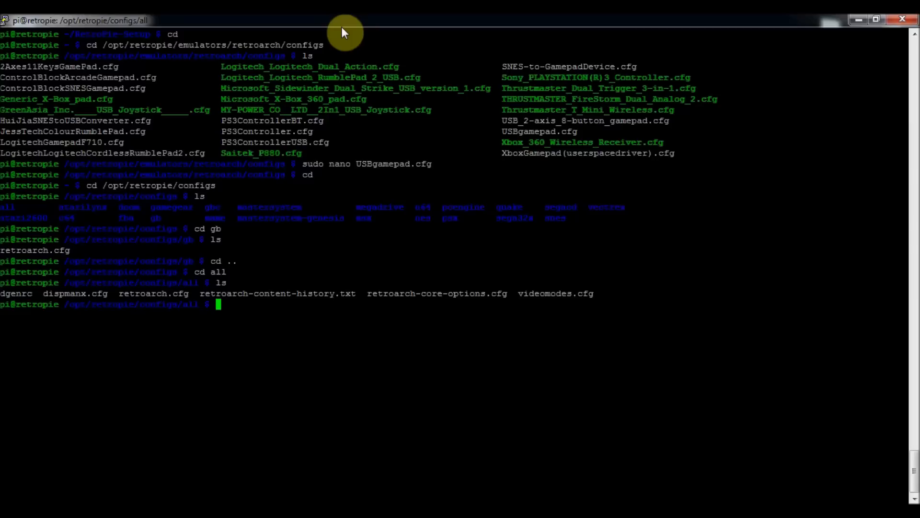
- Open retroarch.cfg in nano with sudo
{"action": "type", "text": "sudo"}
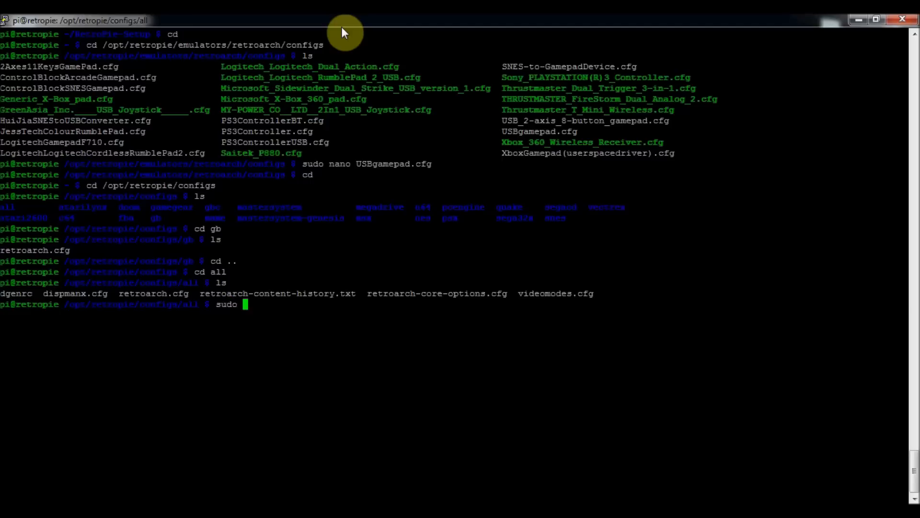
{"action": "type", "text": "nano retroarc"}
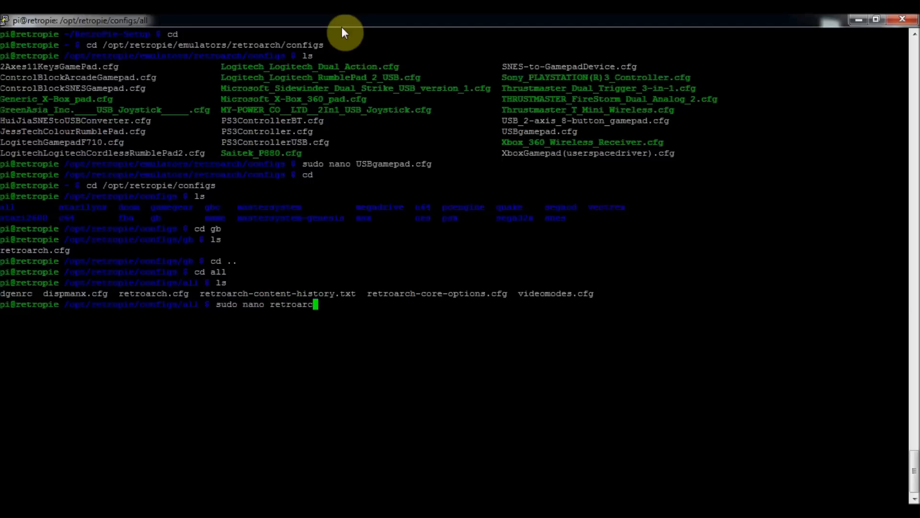
{"action": "type", "text": ".cfg"}
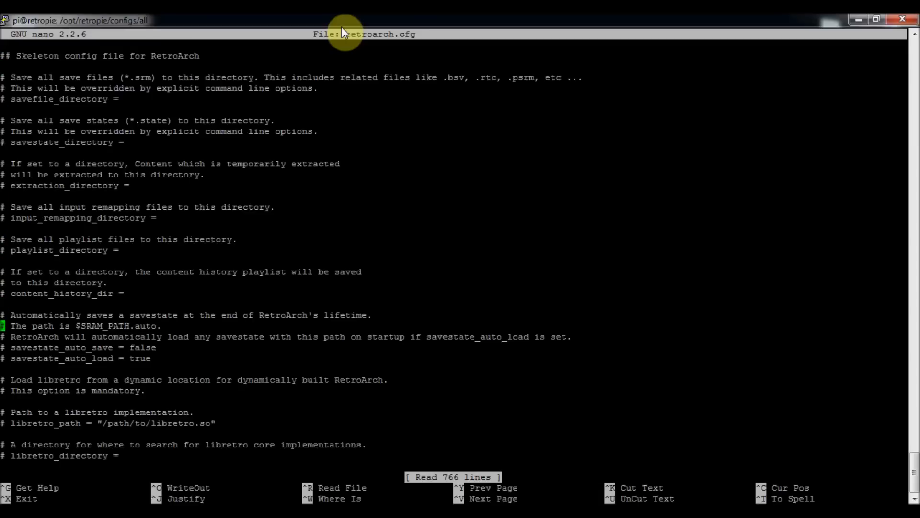
- Search nano for 'joypad' and move through the Input section to the joypad autoconfig lines
{"action": "key", "text": "ctrl+w"}
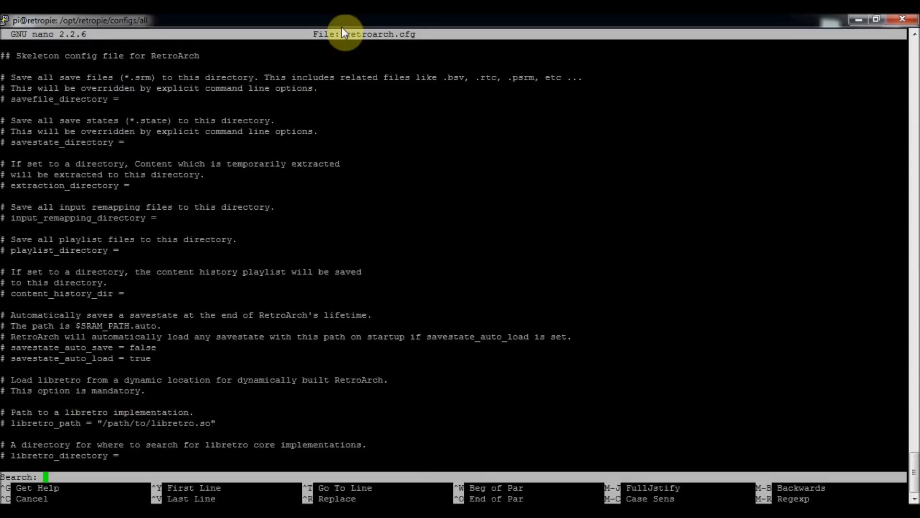
{"action": "type", "text": "joypad"}
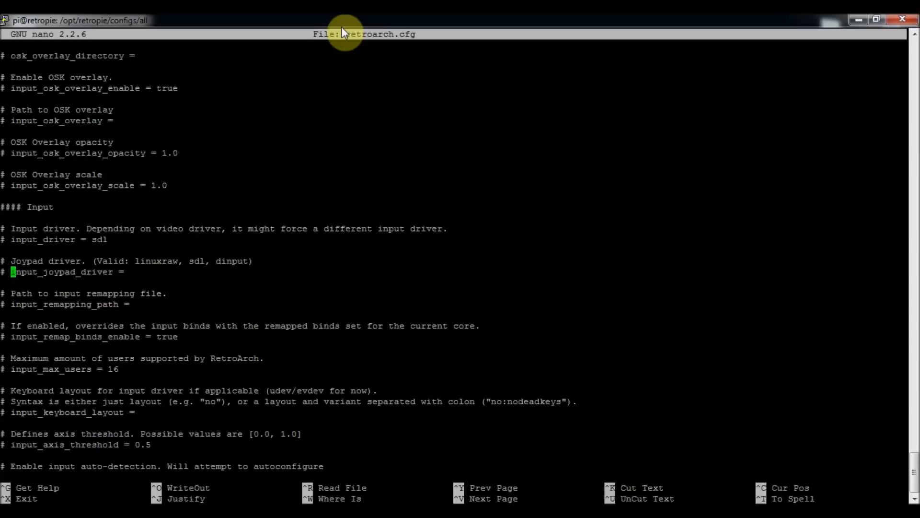
{"action": "key", "text": "Down"}
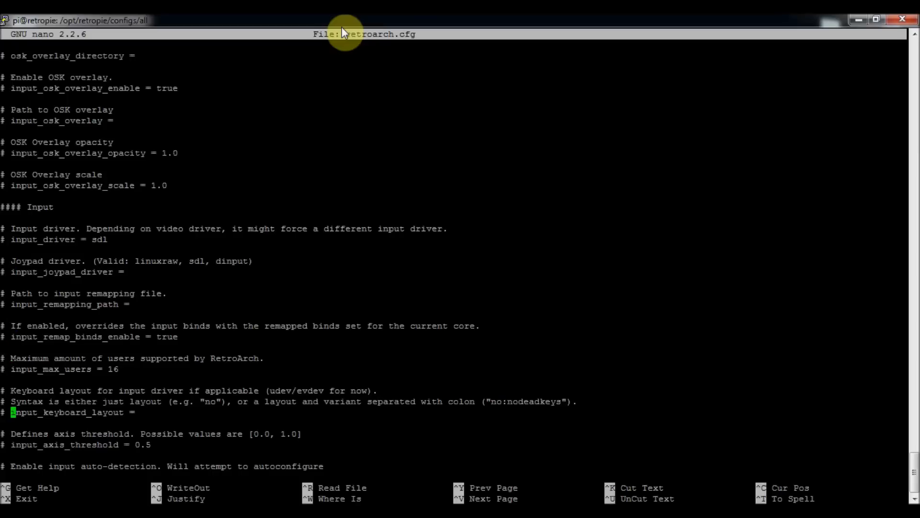
{"action": "key", "text": "Down"}
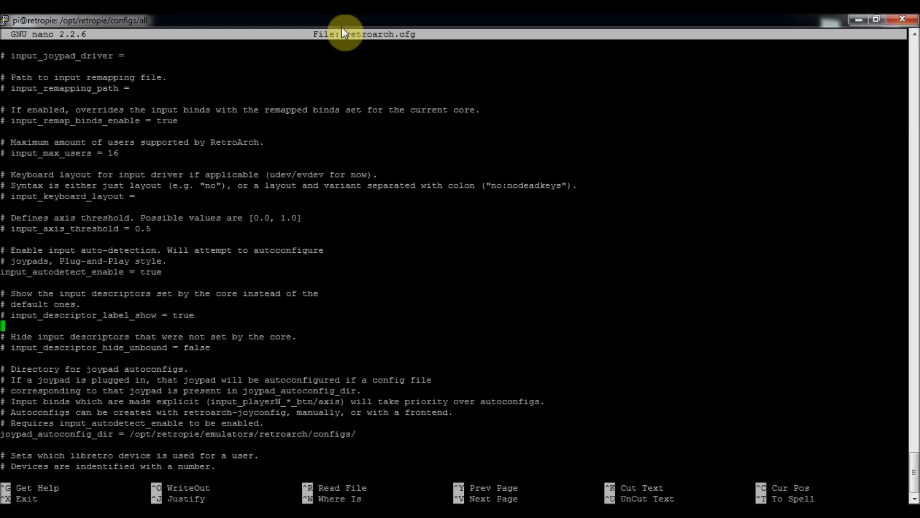
{"action": "key", "text": "Down"}
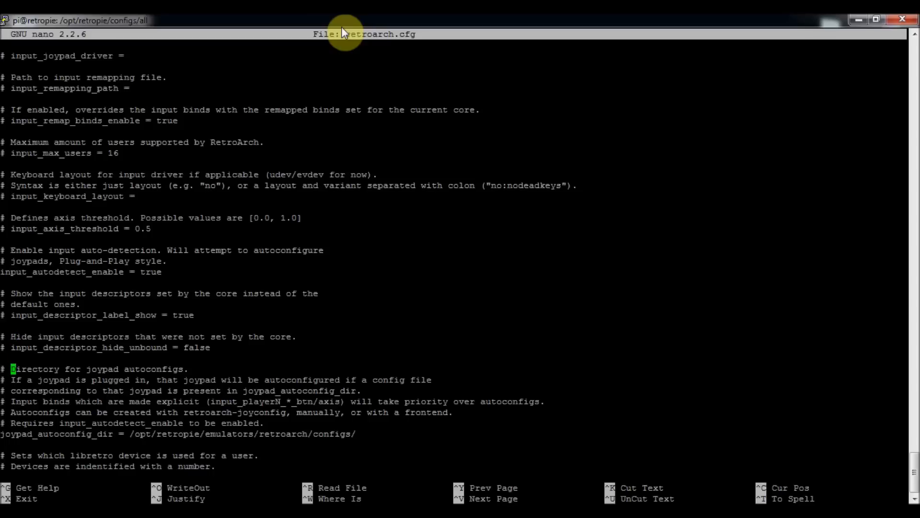
{"action": "key", "text": "Up"}
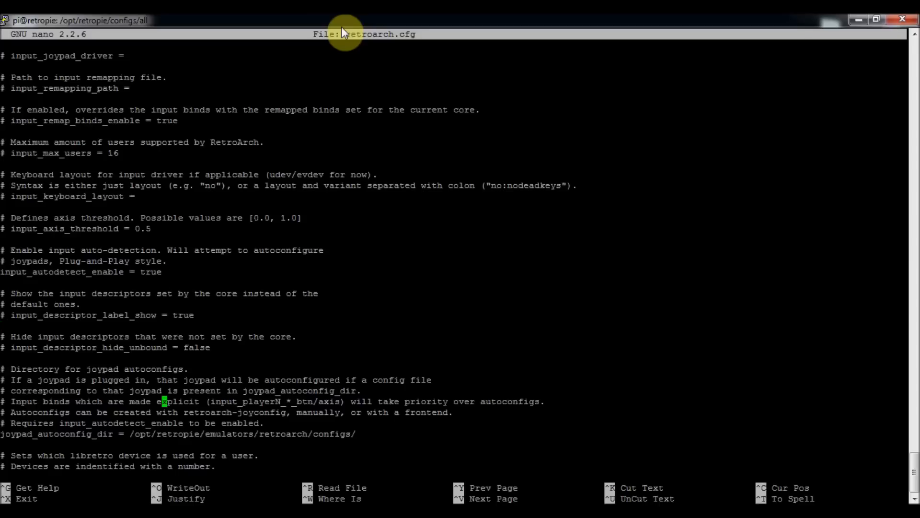
{"action": "scroll", "scroll_direction": "down", "scroll_amount": 3}
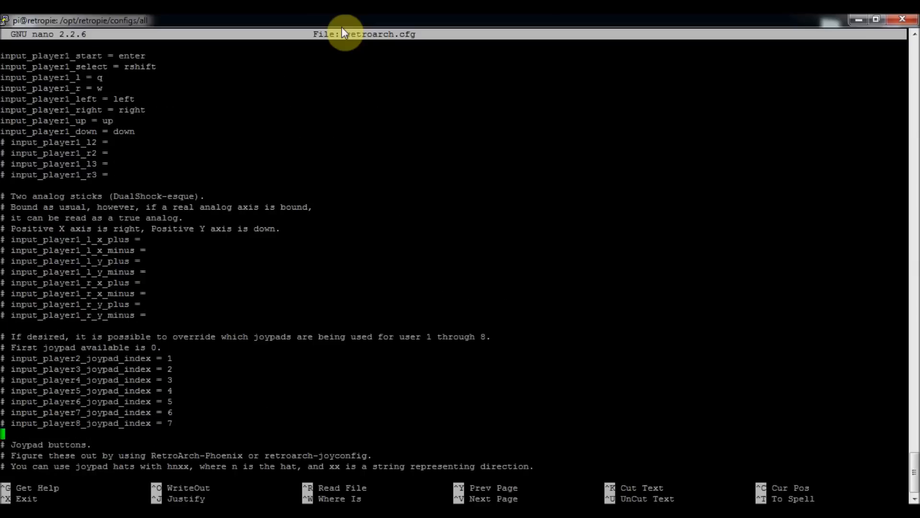
- Scroll to the Joypad buttons section and place the caret on the input_player1_a_btn value
{"action": "scroll", "scroll_direction": "down", "scroll_amount": 3}
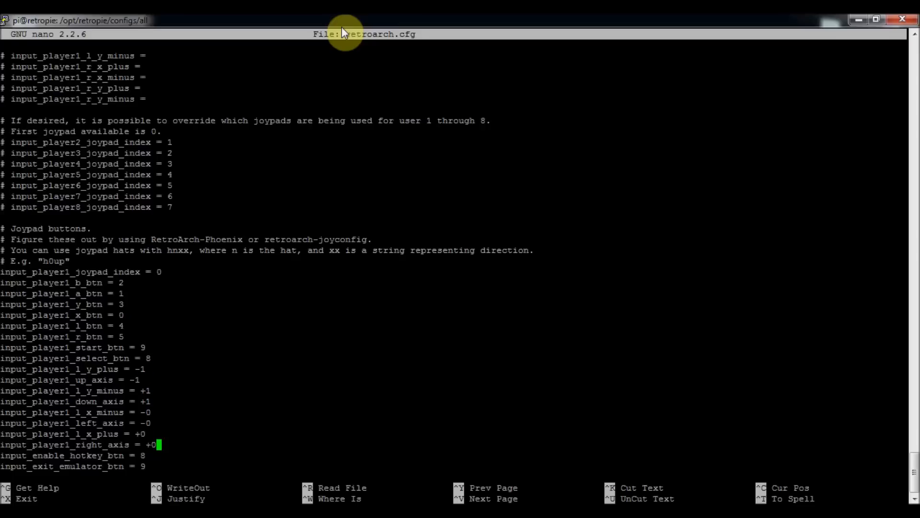
{"action": "scroll", "scroll_direction": "down", "scroll_amount": 3}
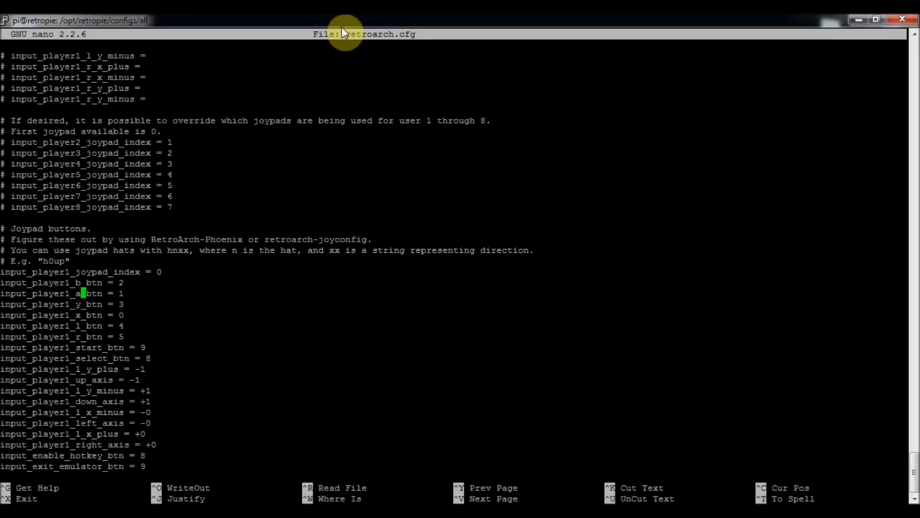
{"action": "key", "text": "Right"}
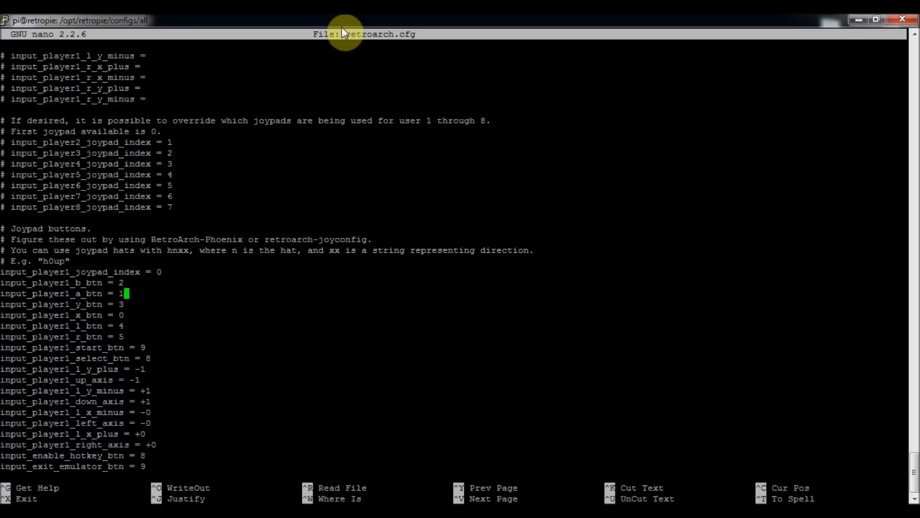
{"action": "mouse_move", "coordinate": [352, 120]}
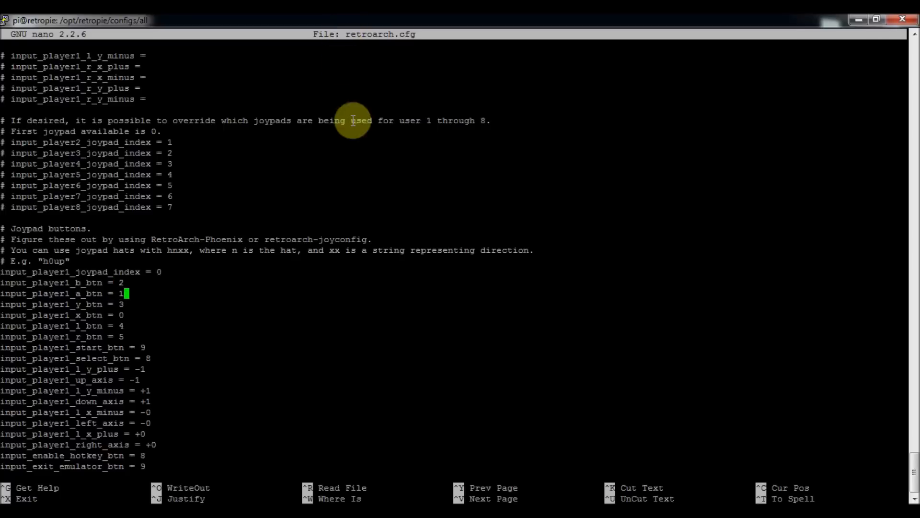
{"action": "mouse_move", "coordinate": [341, 421]}
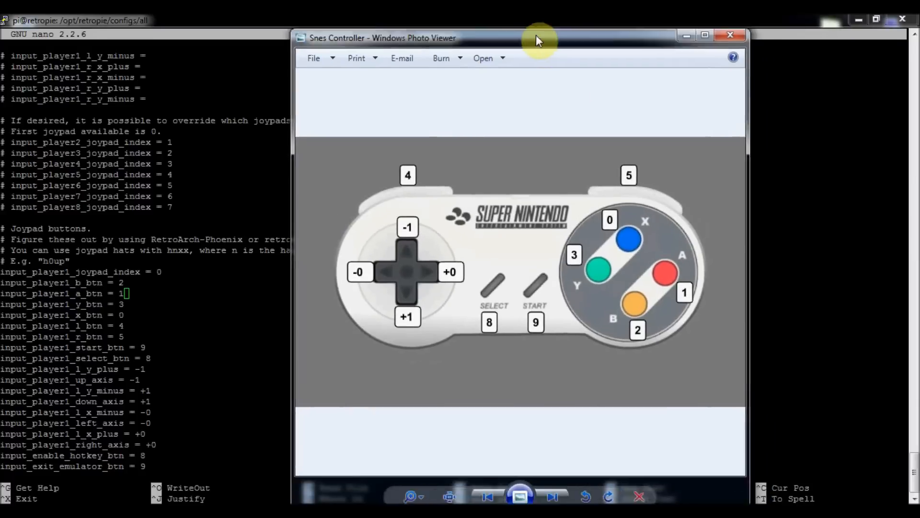
- Drag the SNES controller button diagram window beside the terminal
{"action": "left_click_drag", "start_coordinate": [539, 38], "coordinate": [440, 37]}
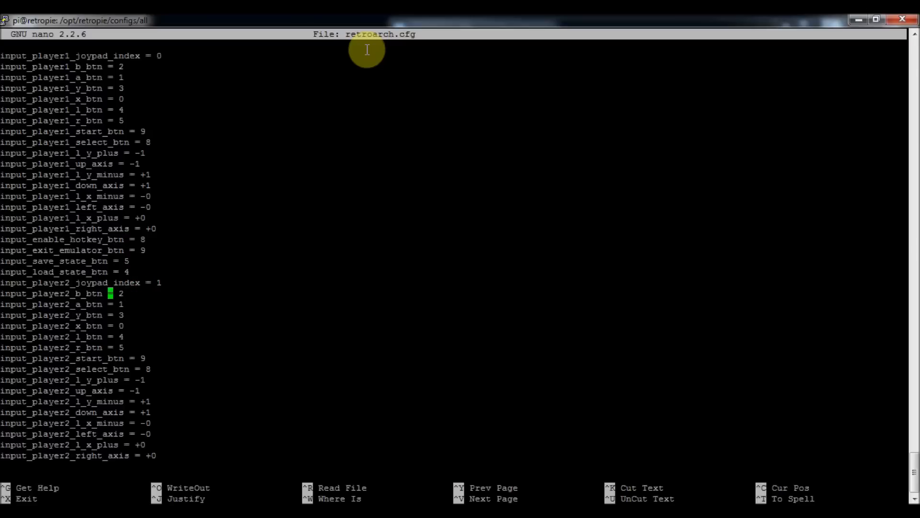
- Move down through the input_player2 joypad mapping lines in nano
{"action": "key", "text": "Down"}
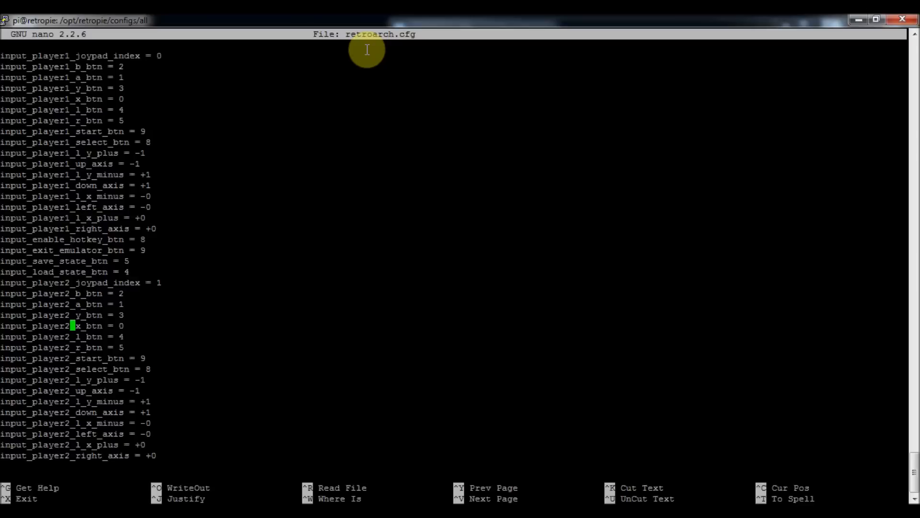